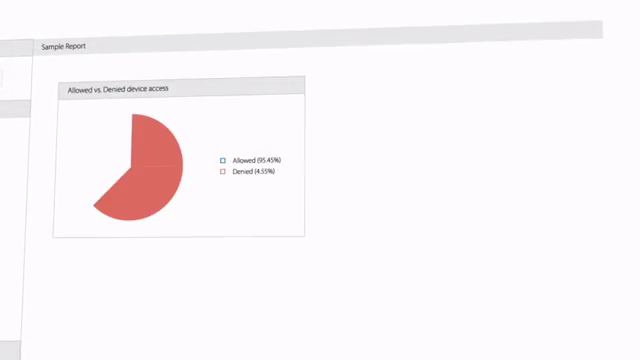
pyautogui.scroll(-3)
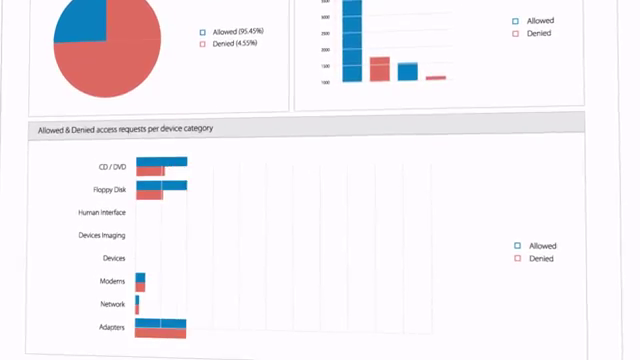